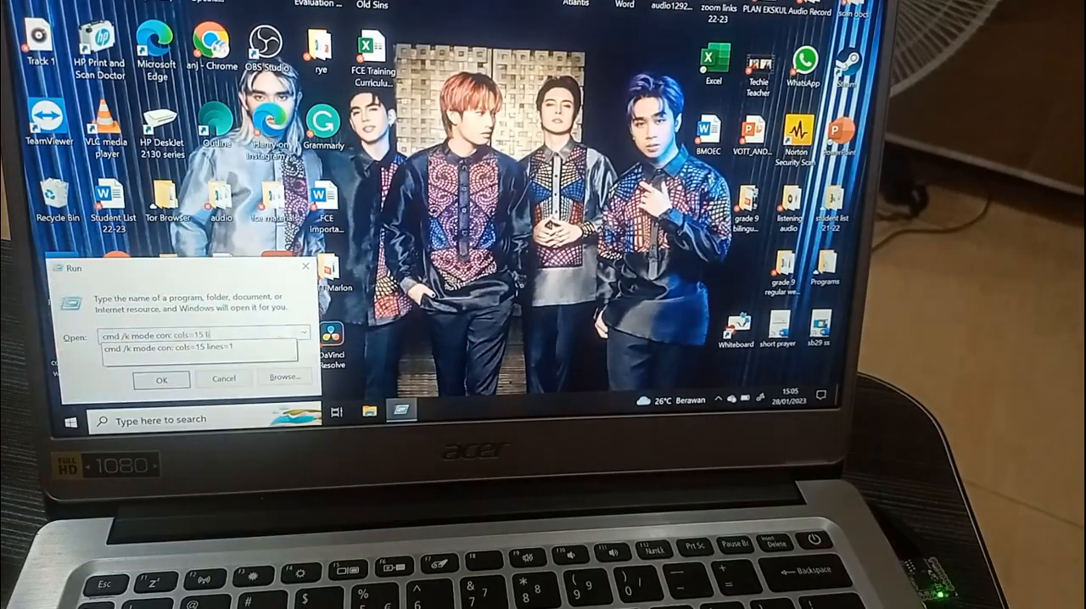
# - Let the Digispark payload launch the one-line 15x1 command window via the Run dialog
pyautogui.click(161, 380)
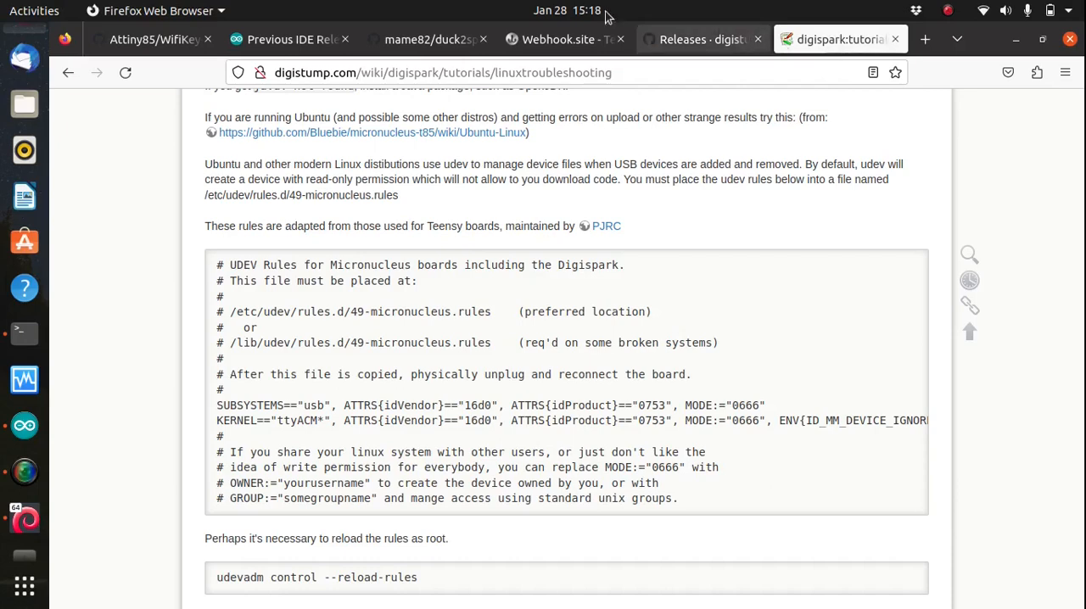
# - Switch to the Webhook.site tab showing the received POST's raw Wi-Fi profile XML with keys
pyautogui.click(564, 39)
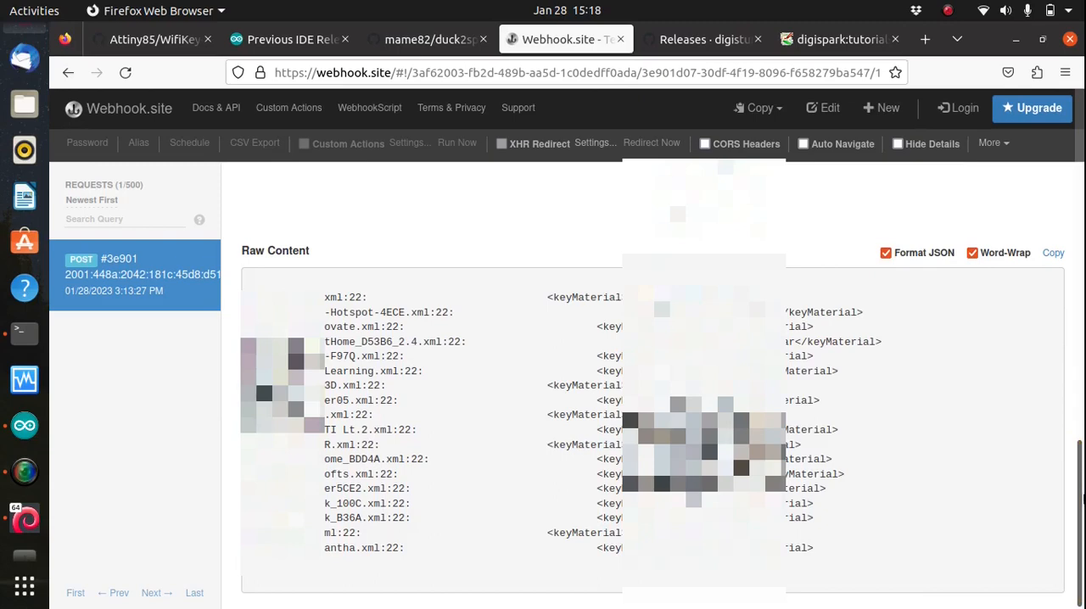
pyautogui.moveTo(520, 380)
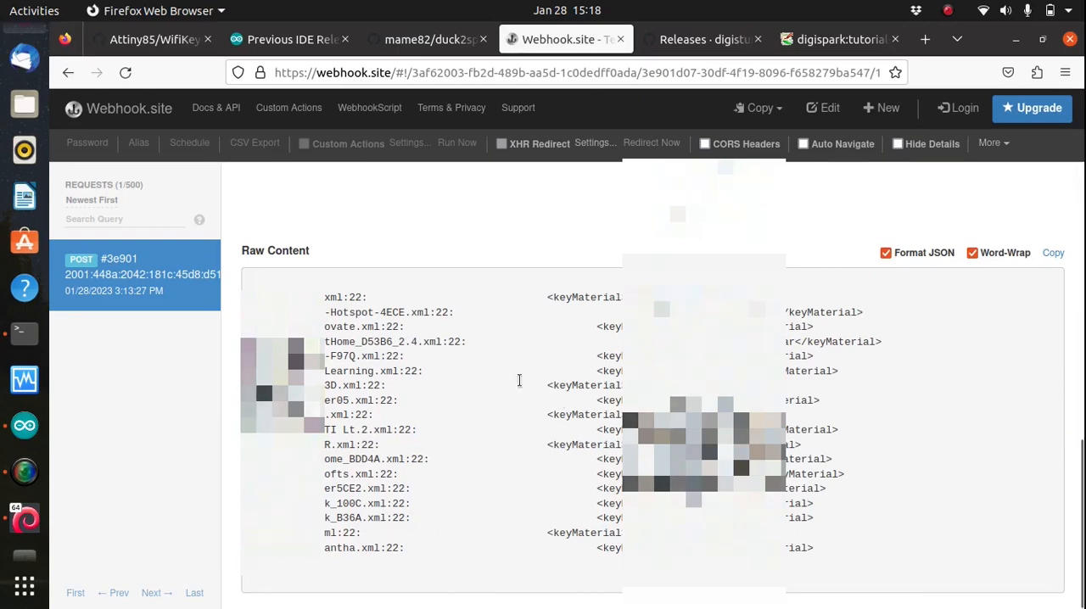